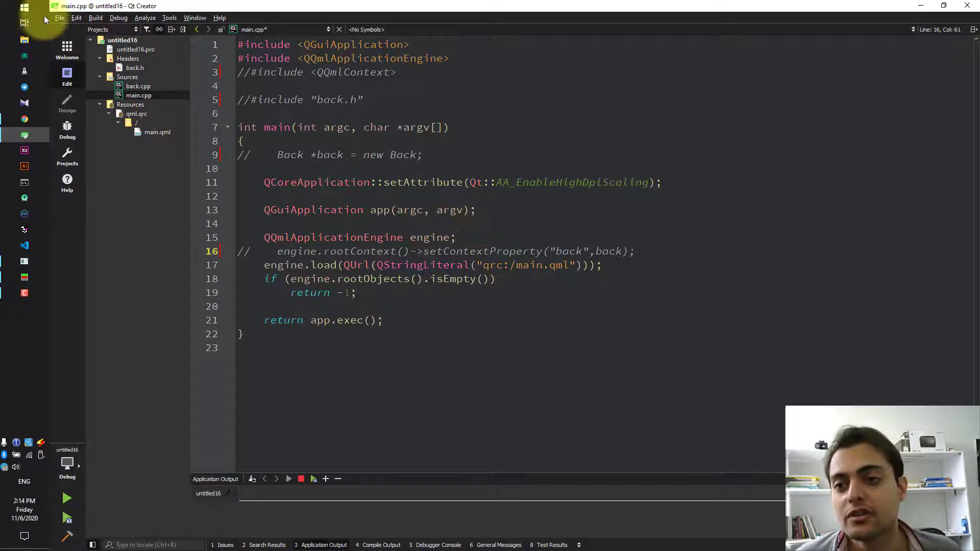
# Cancel a stray new-project dialog and uncomment the Back object creation line in main.cpp.
pyautogui.click(59, 17)
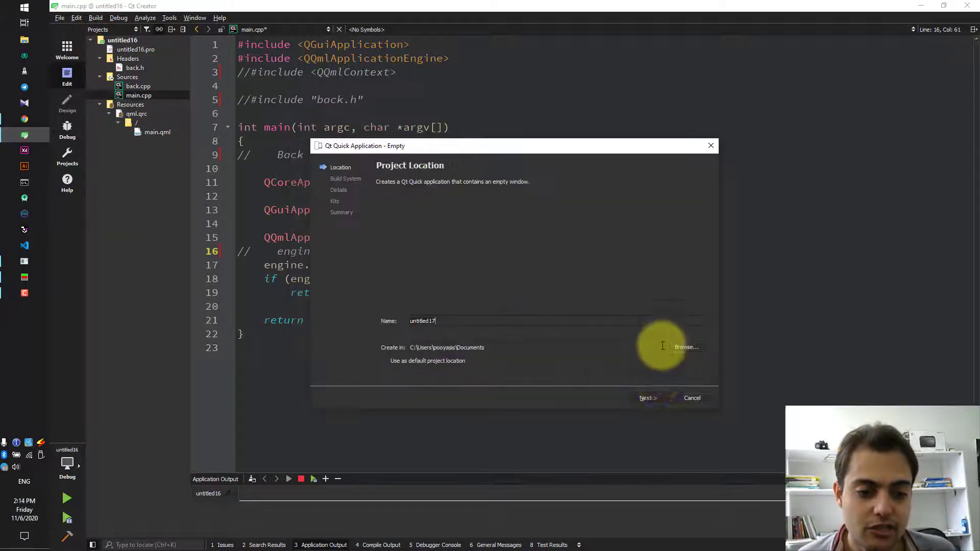
pyautogui.click(647, 398)
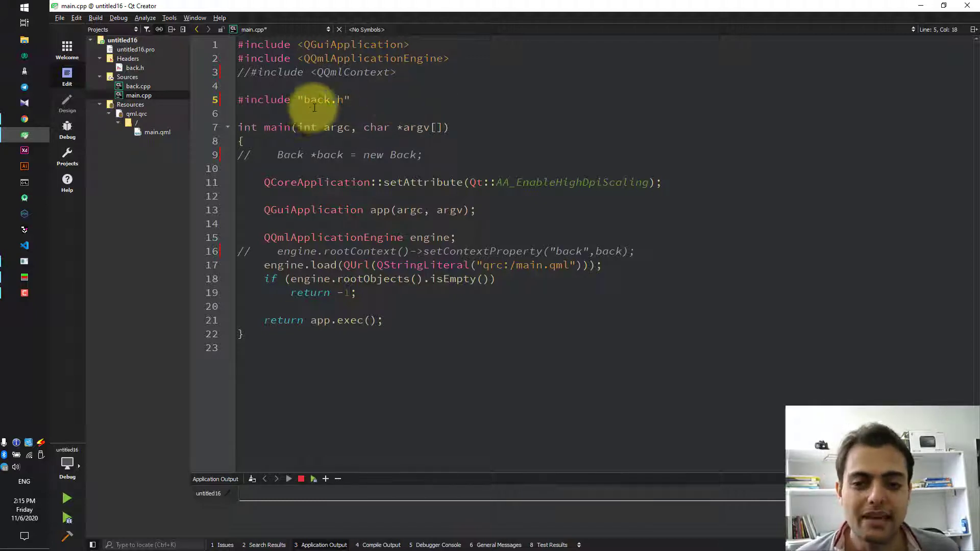
pyautogui.click(451, 154)
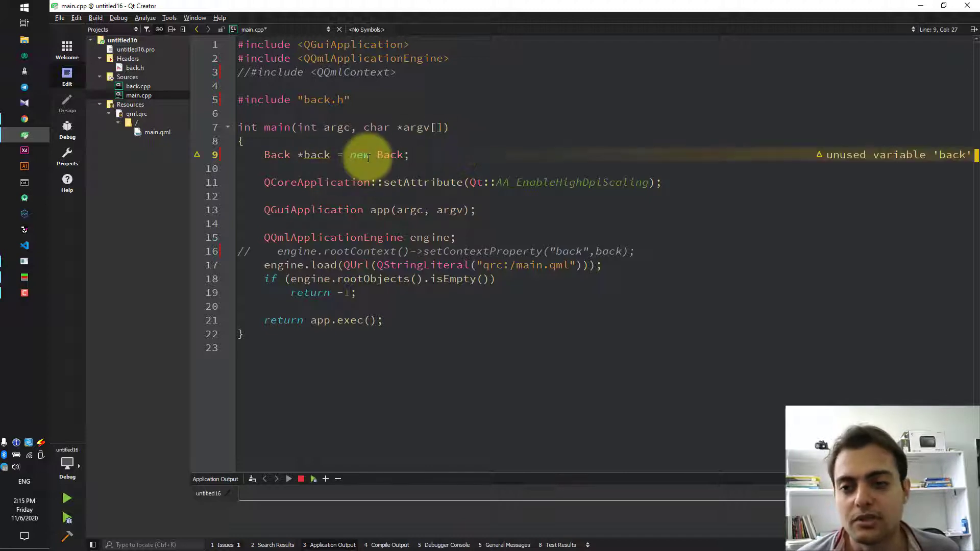
pyautogui.moveTo(389, 154)
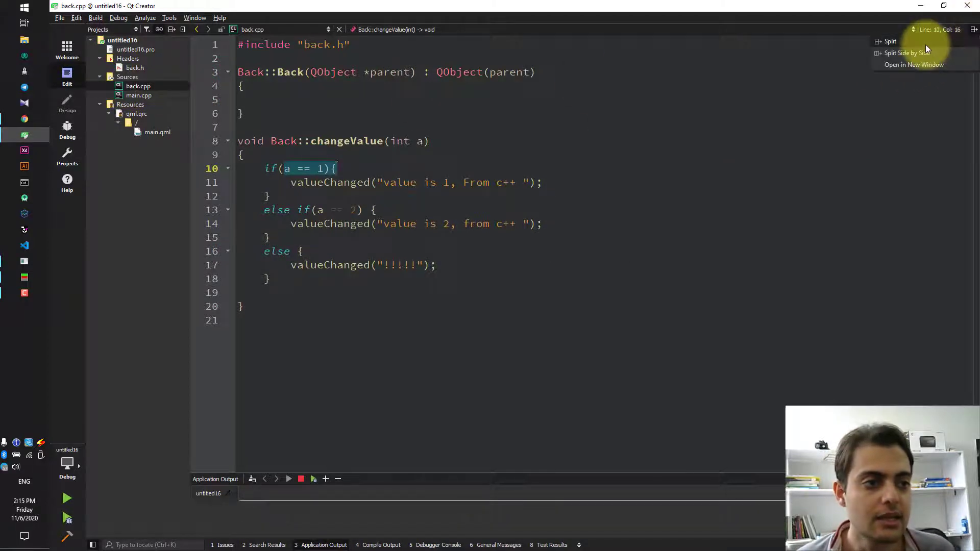
# Split the editor side by side with back.h's Back class (Q_OBJECT) next to back.cpp.
pyautogui.click(891, 41)
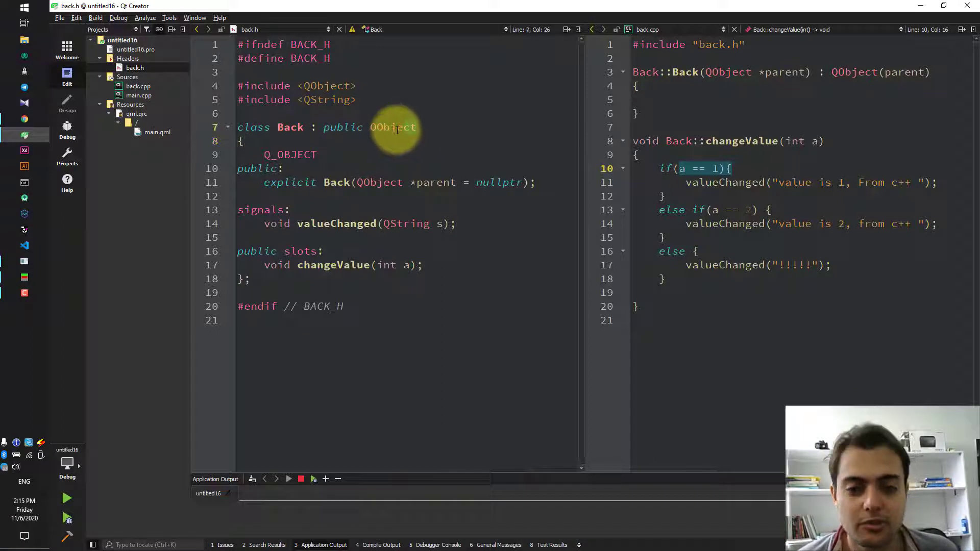
pyautogui.click(274, 154)
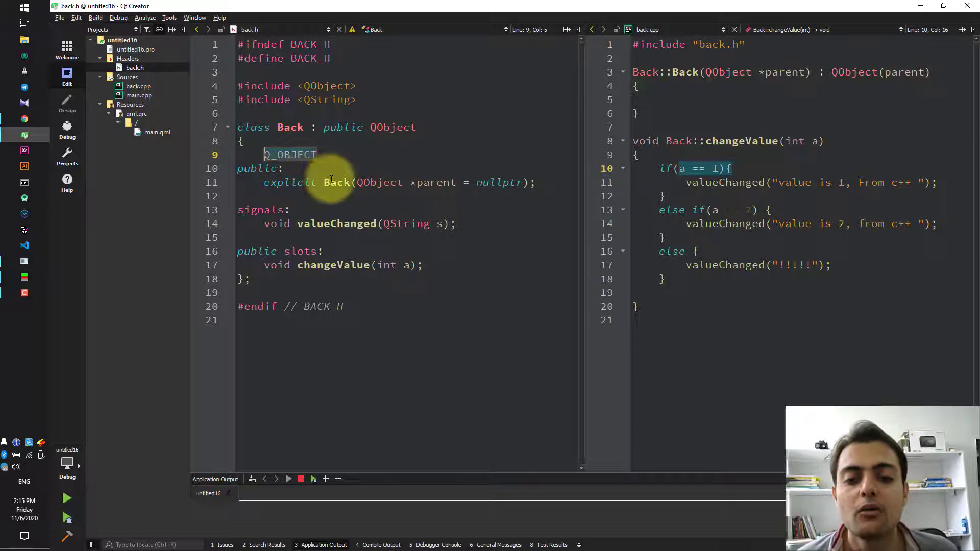
pyautogui.moveTo(337, 182)
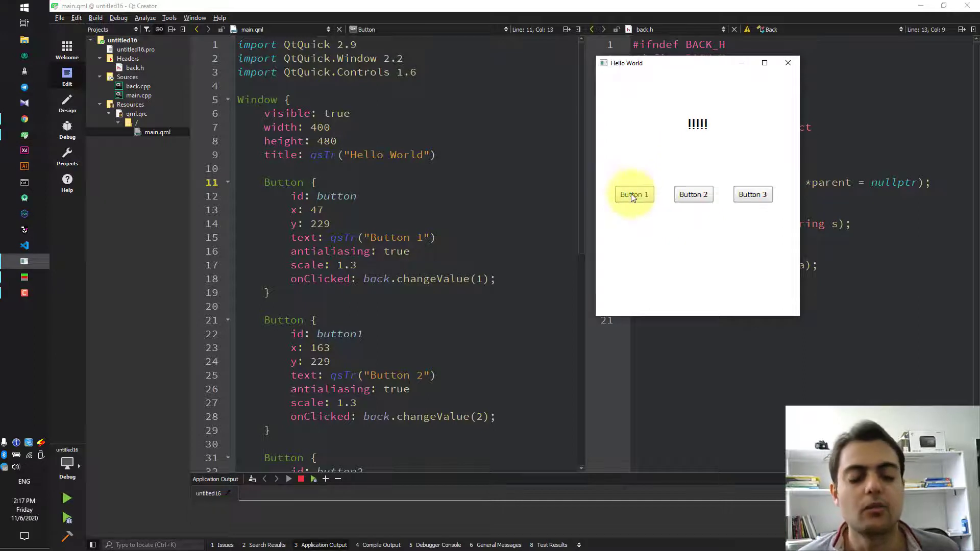
pyautogui.click(633, 194)
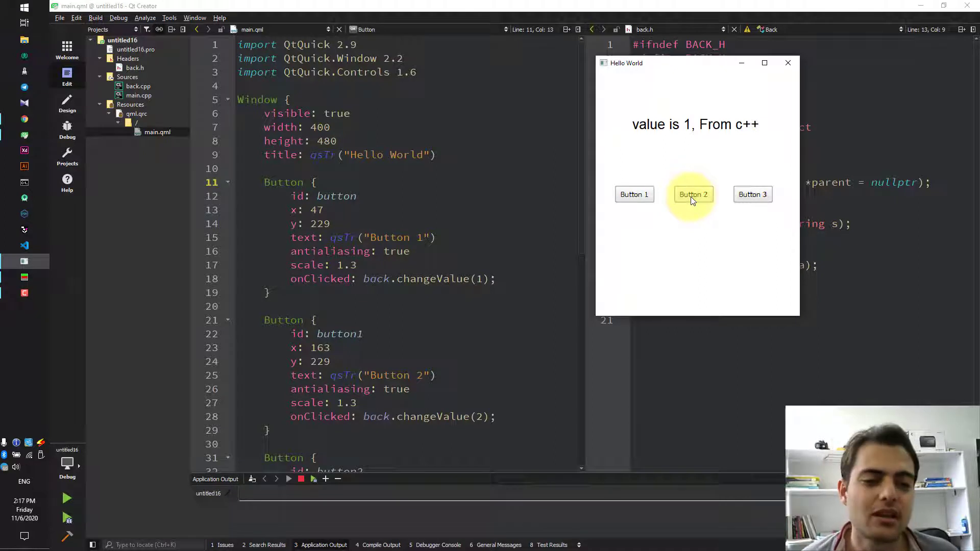
pyautogui.click(693, 194)
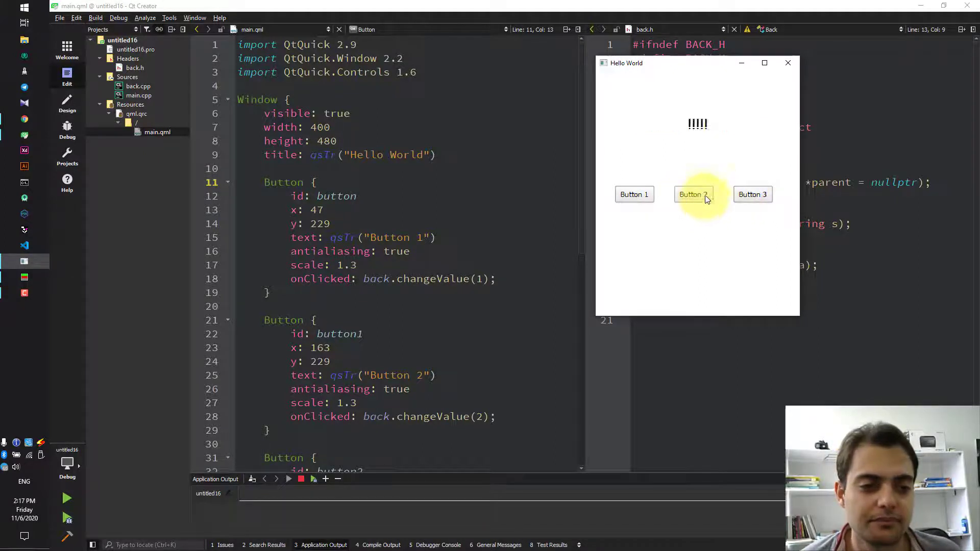
pyautogui.scroll(-3)
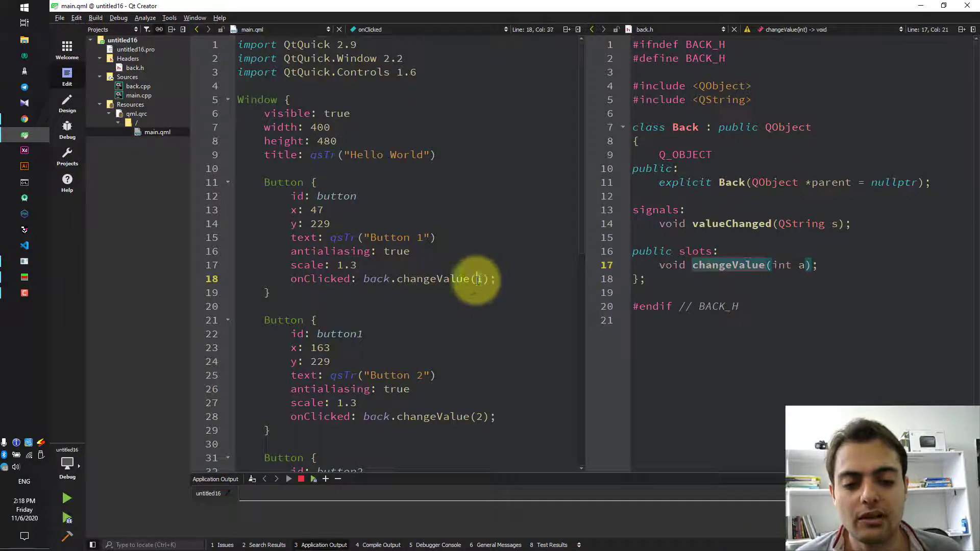
# Scroll main.qml to the Label's Connections block targeting back.
pyautogui.scroll(-3)
pyautogui.write('onValueChanged: label.text = s;')
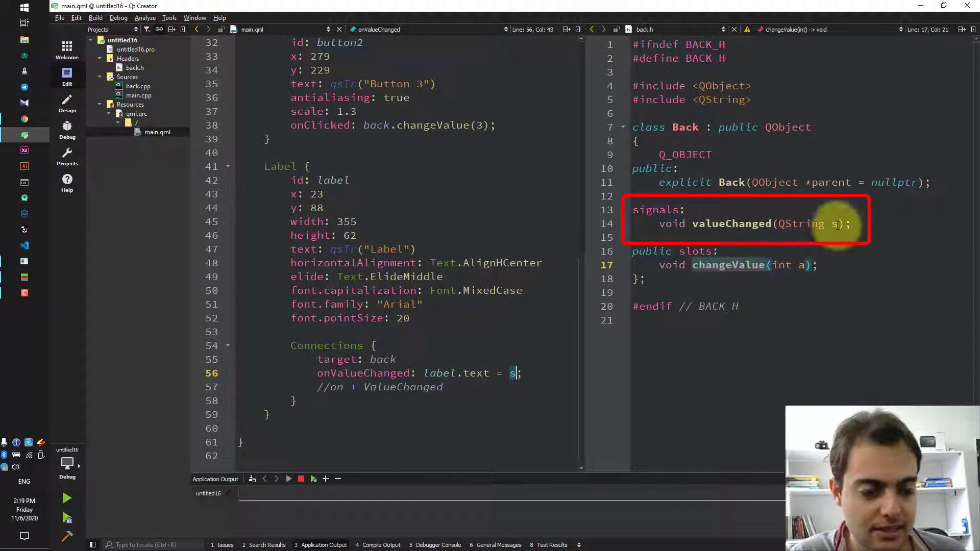
pyautogui.click(833, 224)
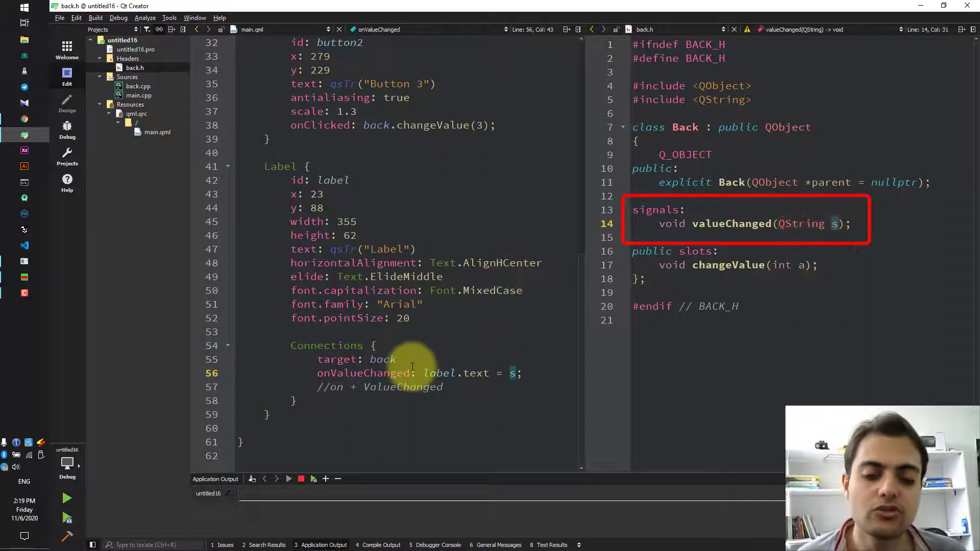
pyautogui.click(344, 387)
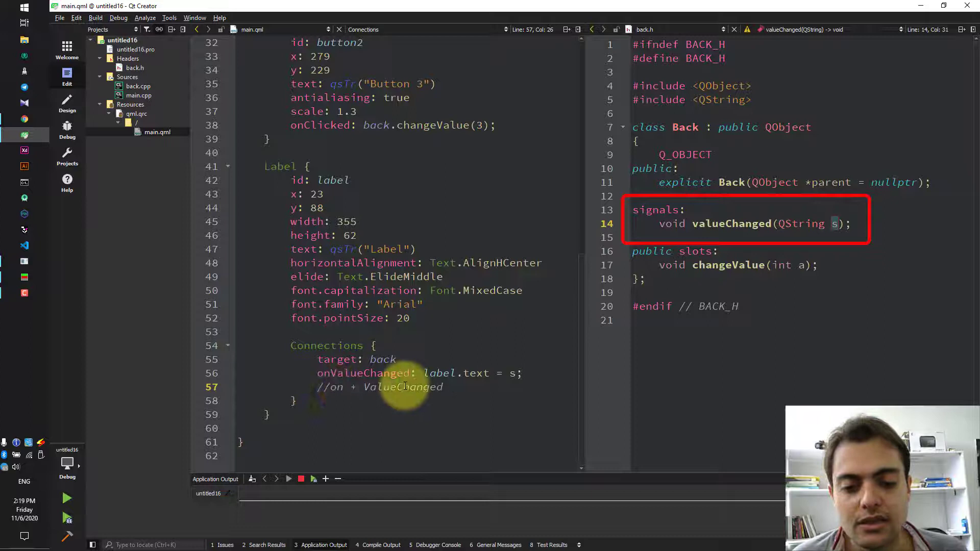
pyautogui.doubleClick(402, 387)
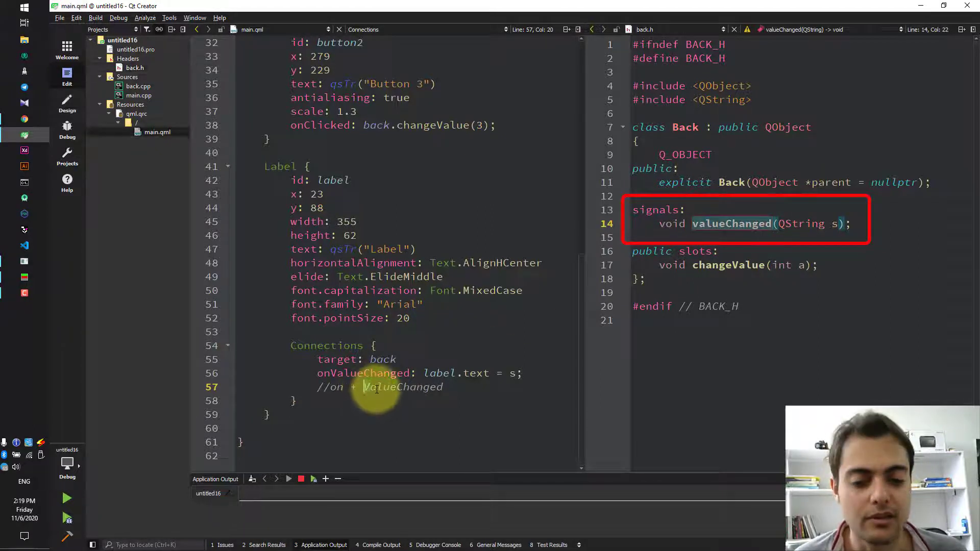
pyautogui.click(331, 373)
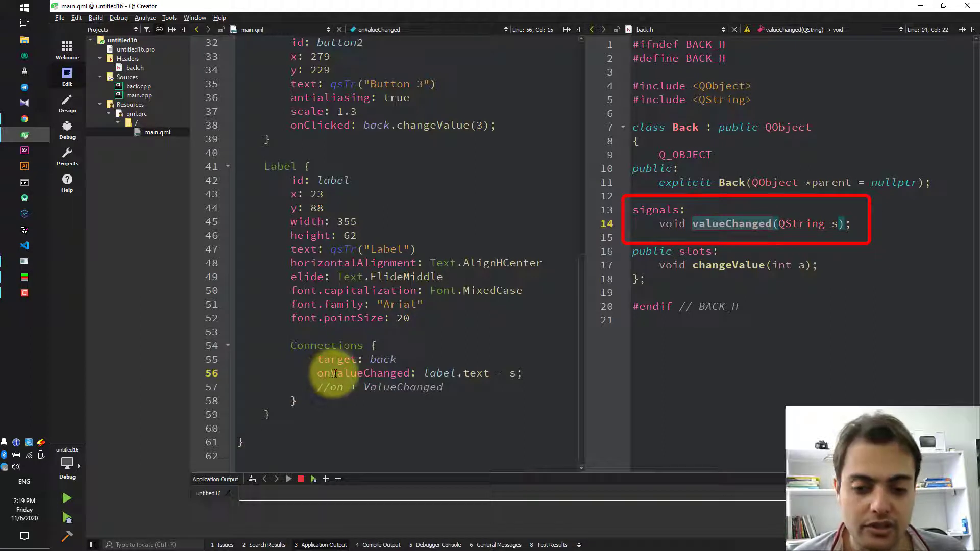
pyautogui.doubleClick(364, 373)
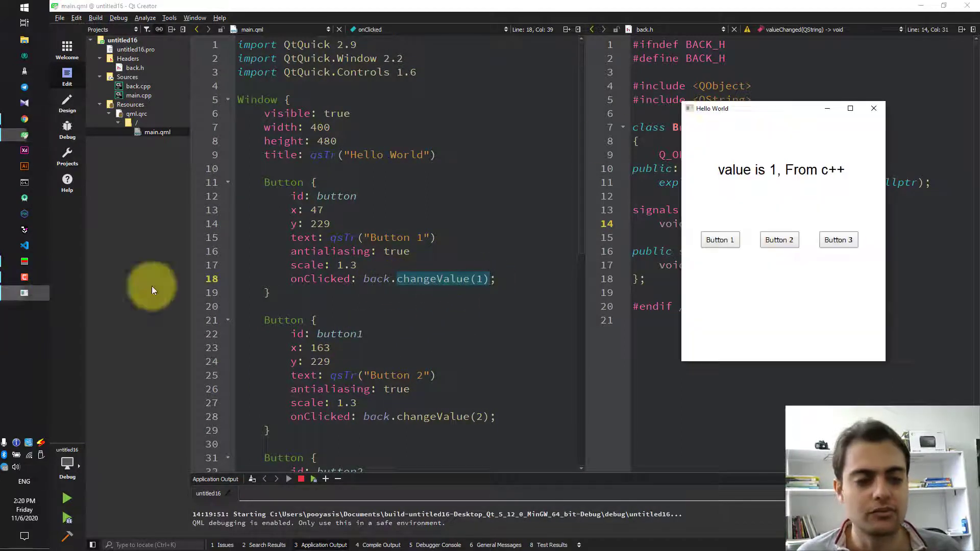
# Move the Hello World window aside and jump to changeValue in back.cpp beside main.qml.
pyautogui.moveTo(781, 108); pyautogui.dragTo(392, 111)
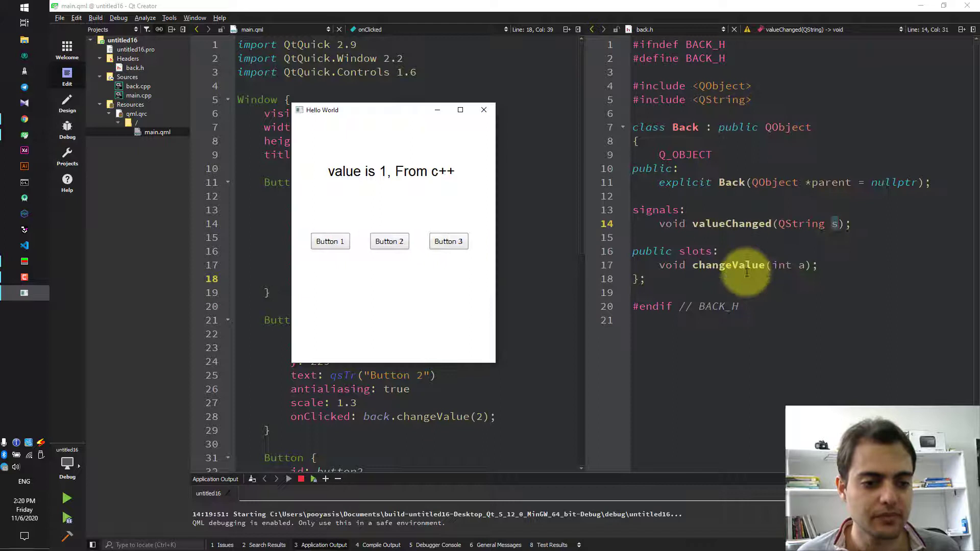
pyautogui.click(138, 86)
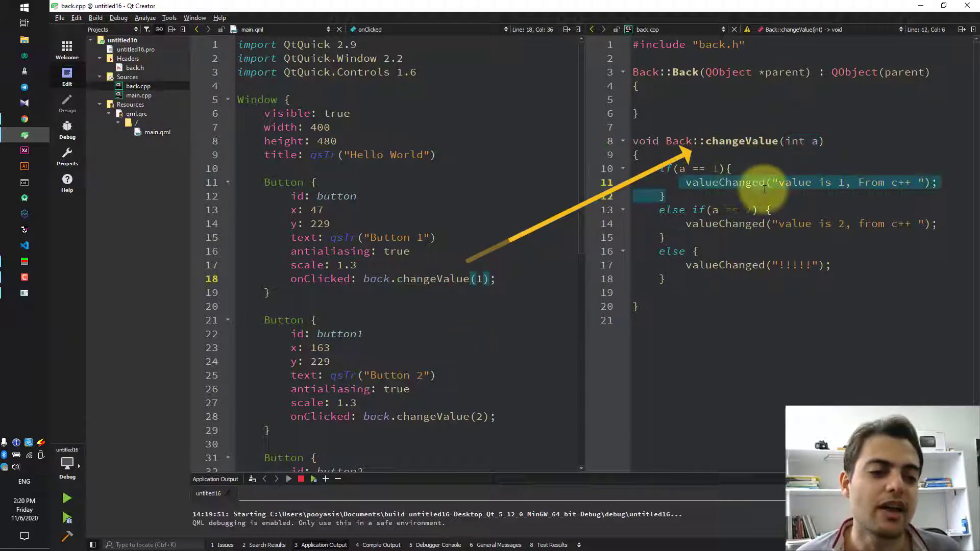
pyautogui.scroll(-3)
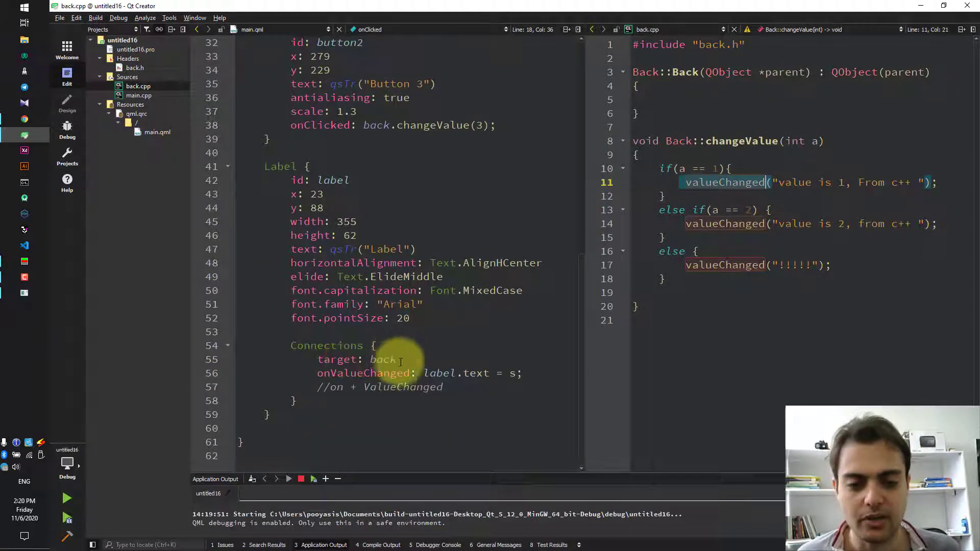